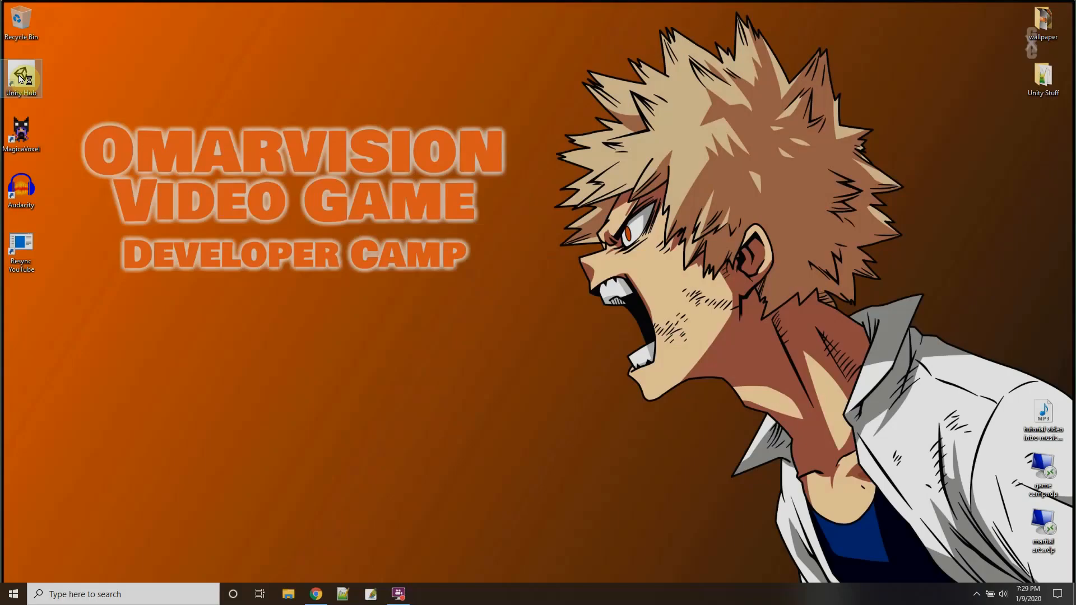
mouse_move(21, 77)
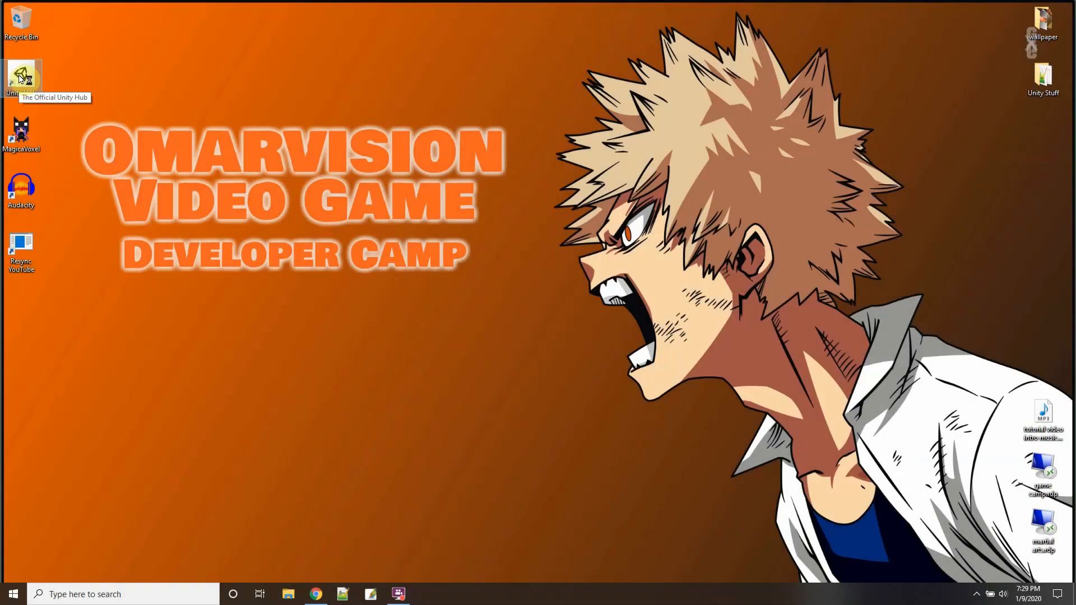
Step: Launch Unity Hub and start a new 3D project named 'character-joint'
double_click(21, 75)
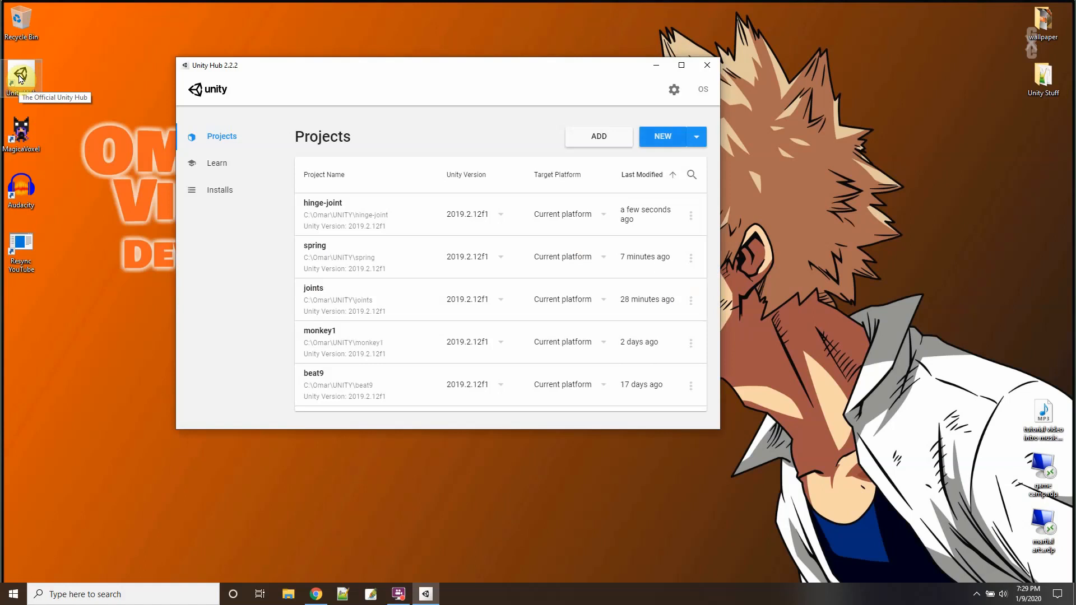
mouse_move(651, 140)
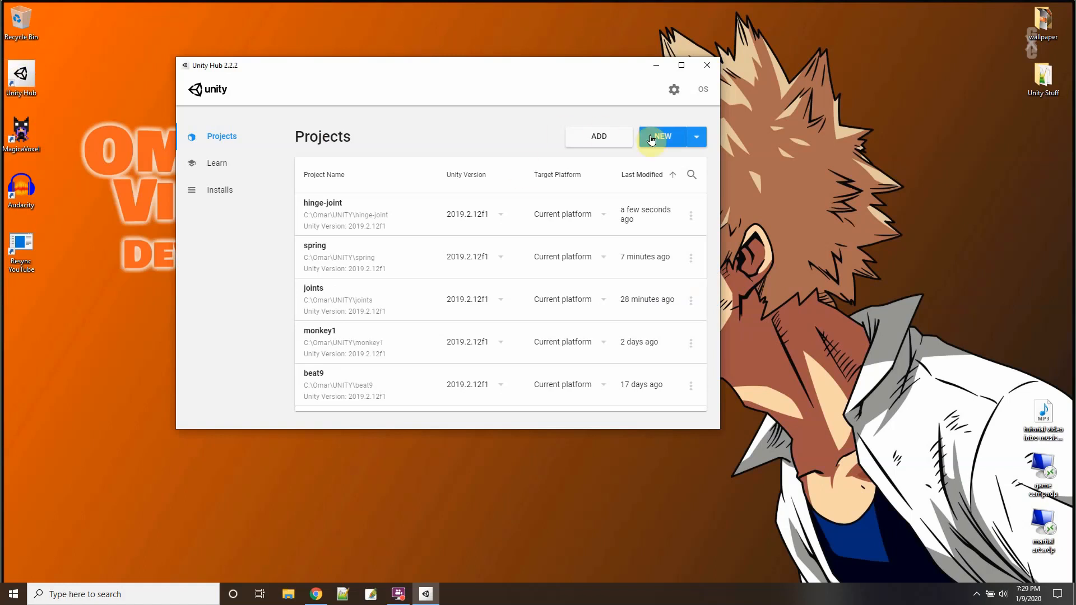
left_click(662, 137)
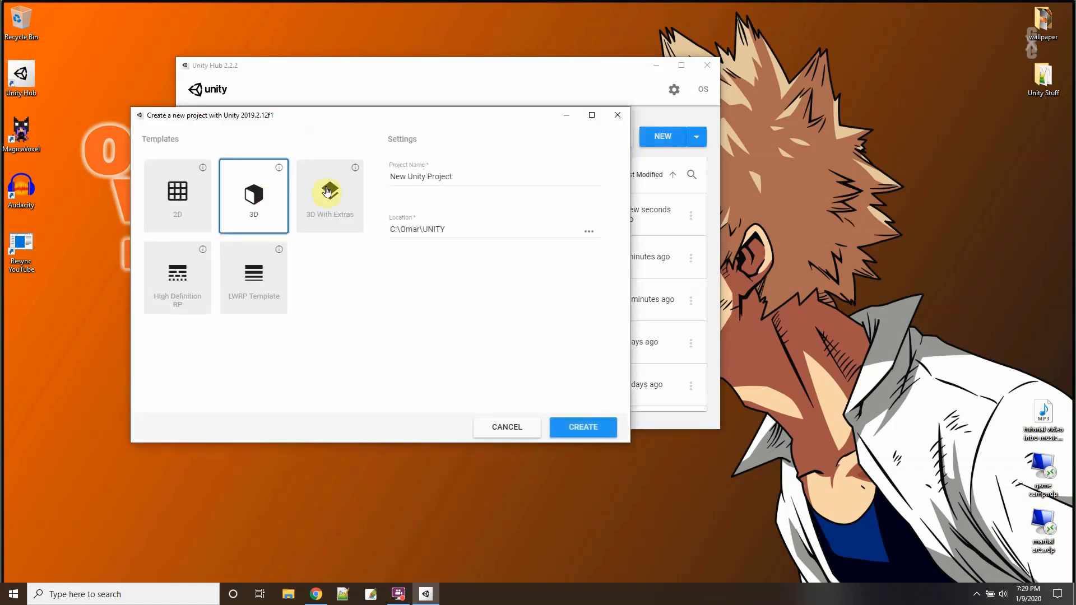
type("cha")
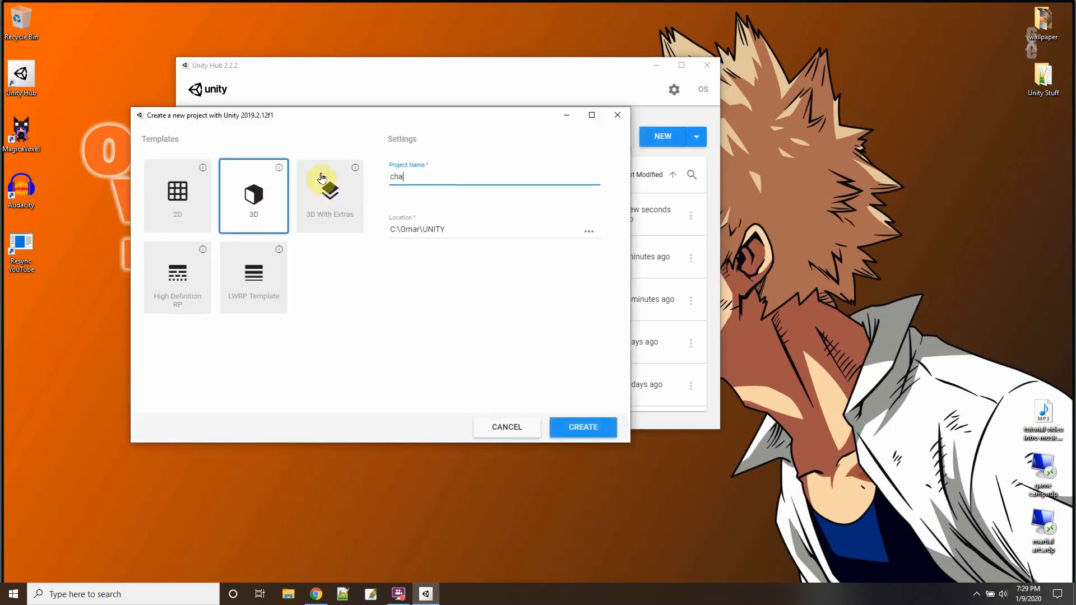
type("racter")
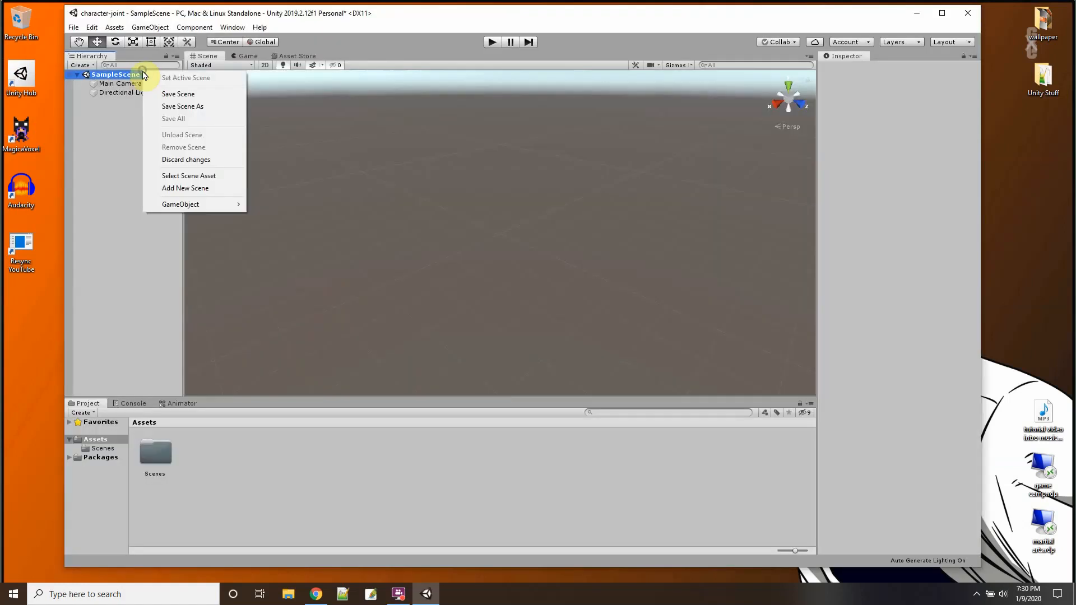
mouse_move(181, 204)
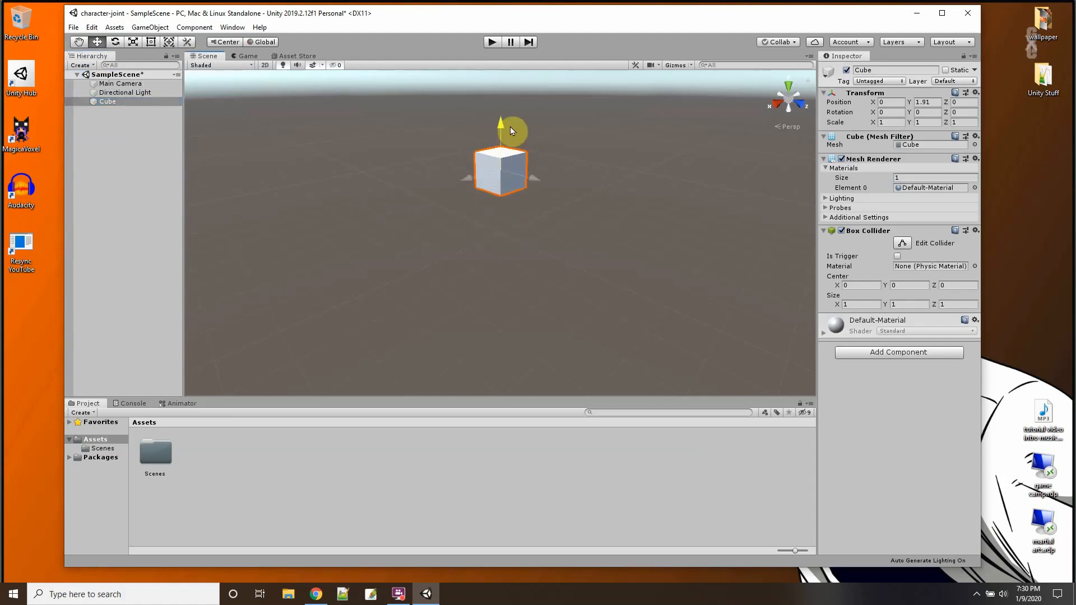
Step: Give the cube a Physics Rigidbody, then duplicate it with Ctrl+D
left_click(899, 352)
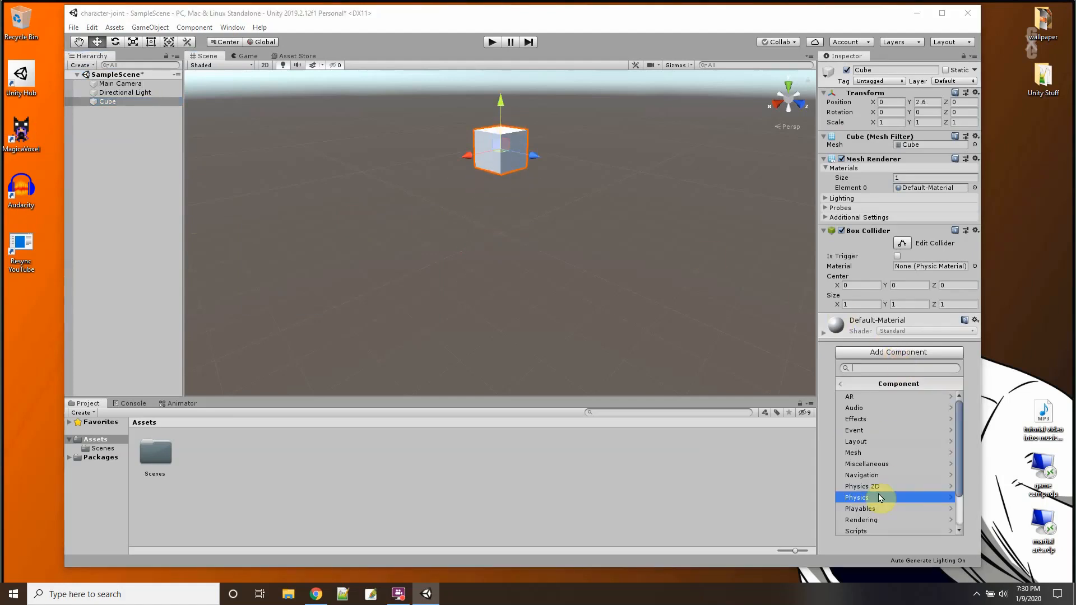
left_click(856, 498)
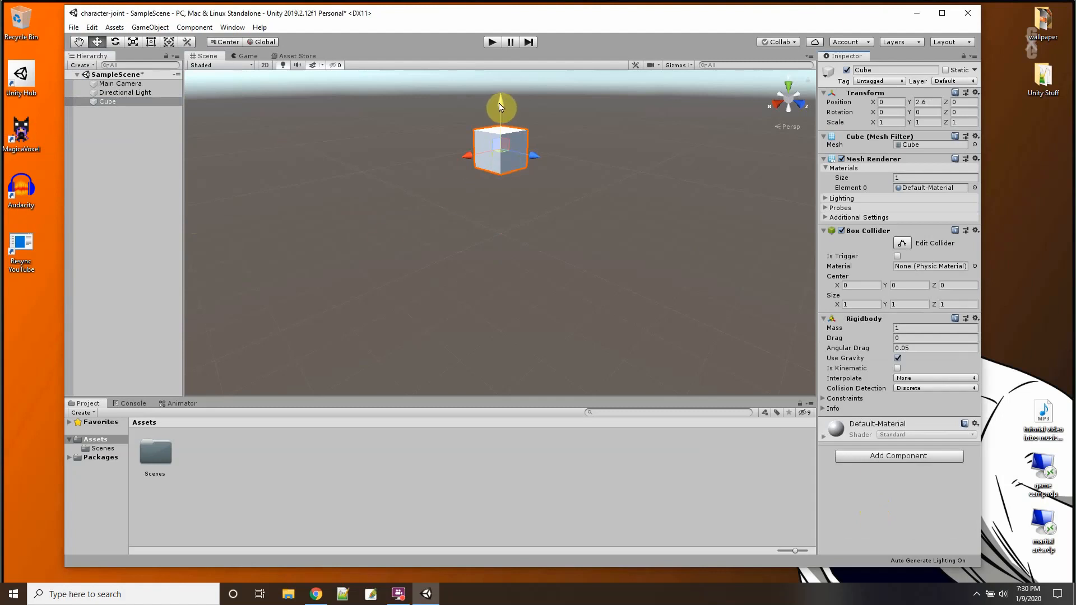
left_click(108, 101)
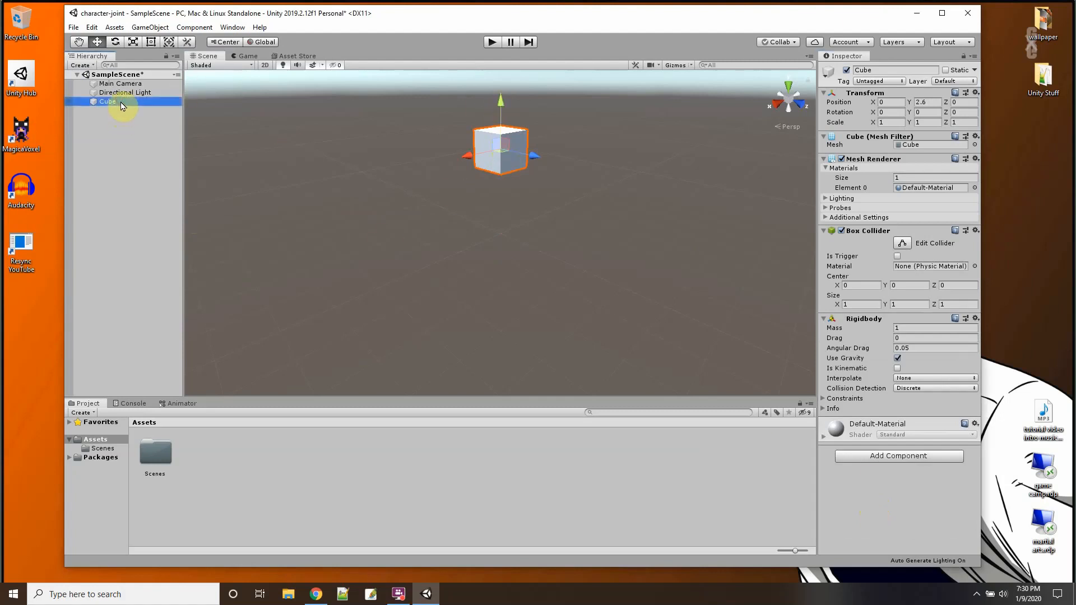
key("ctrl+d")
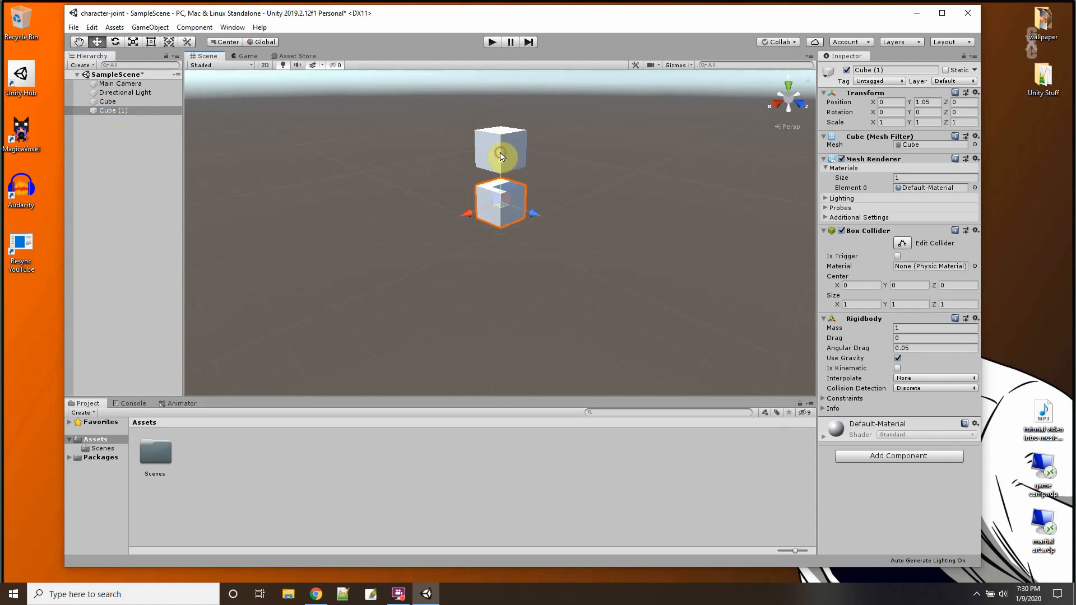
Step: Add a Character Joint to the upper Cube, connected to Cube (1)
left_click(107, 101)
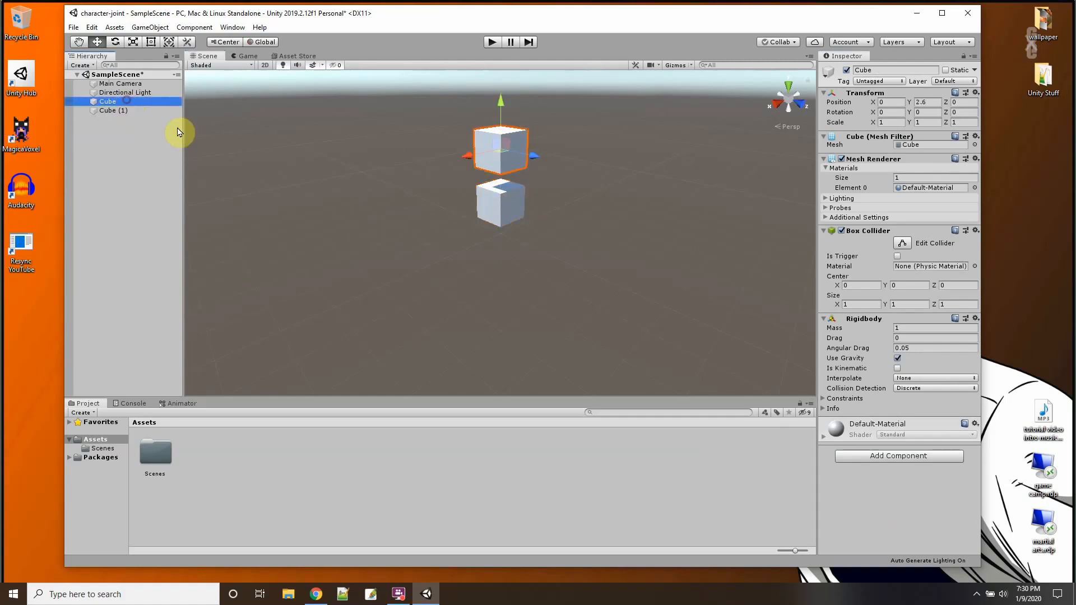
left_click(898, 456)
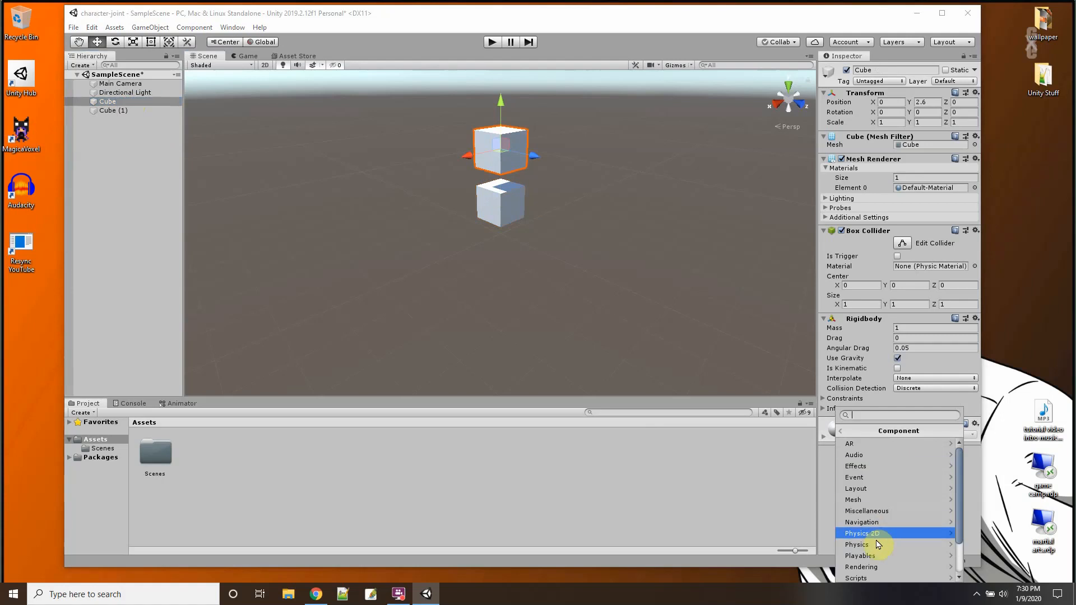
left_click(862, 533)
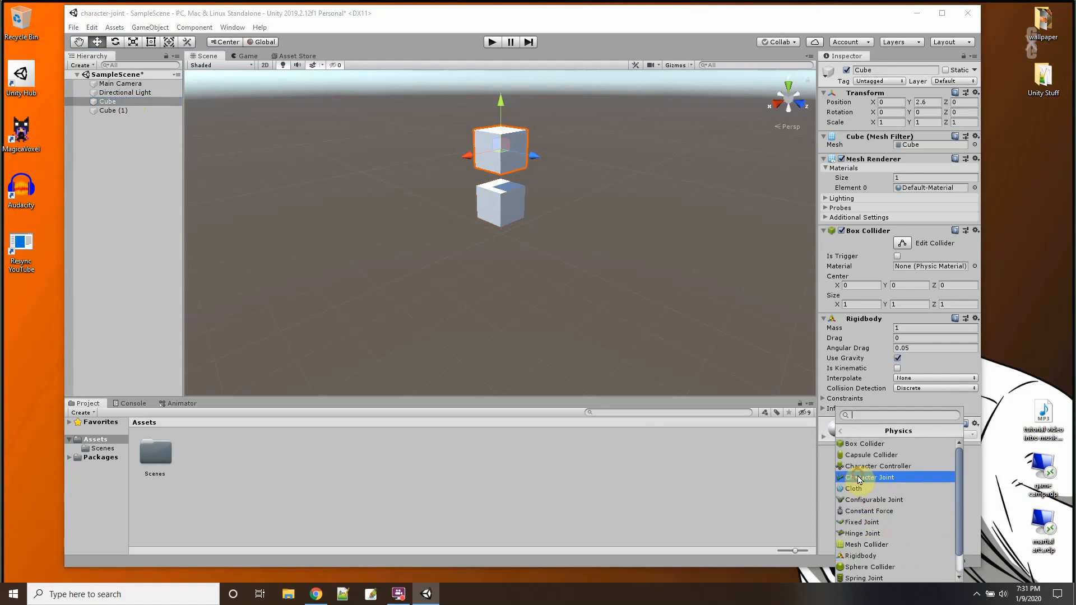
left_click(869, 478)
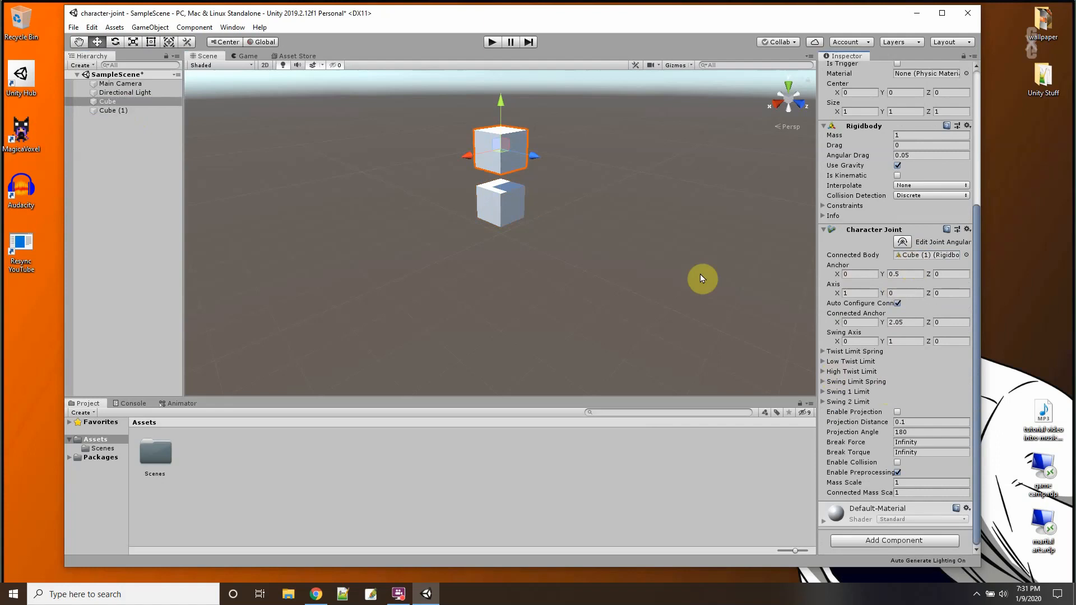
mouse_move(541, 329)
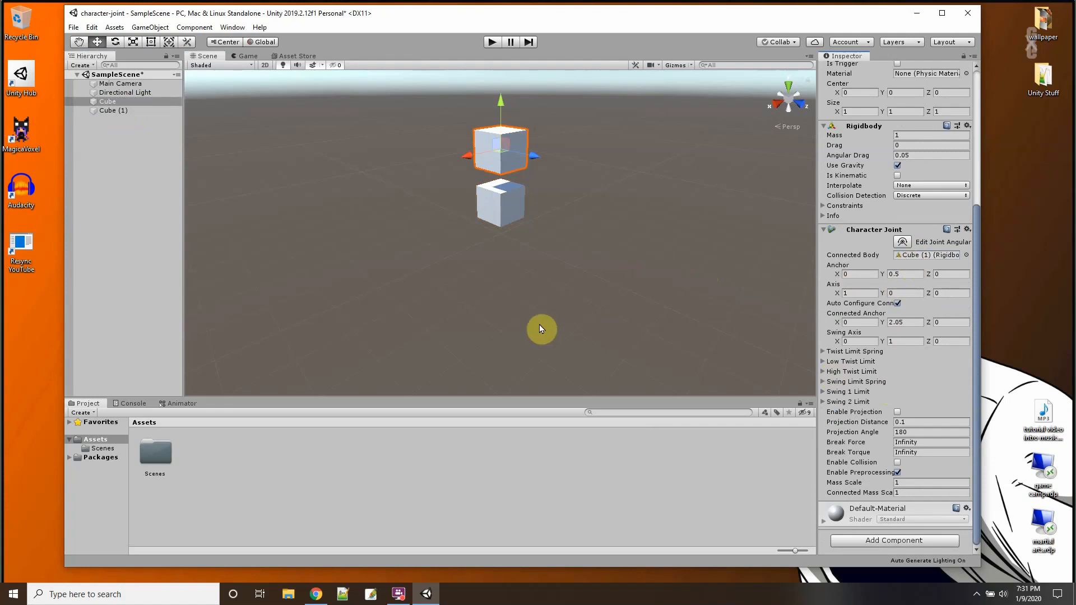
mouse_move(124, 83)
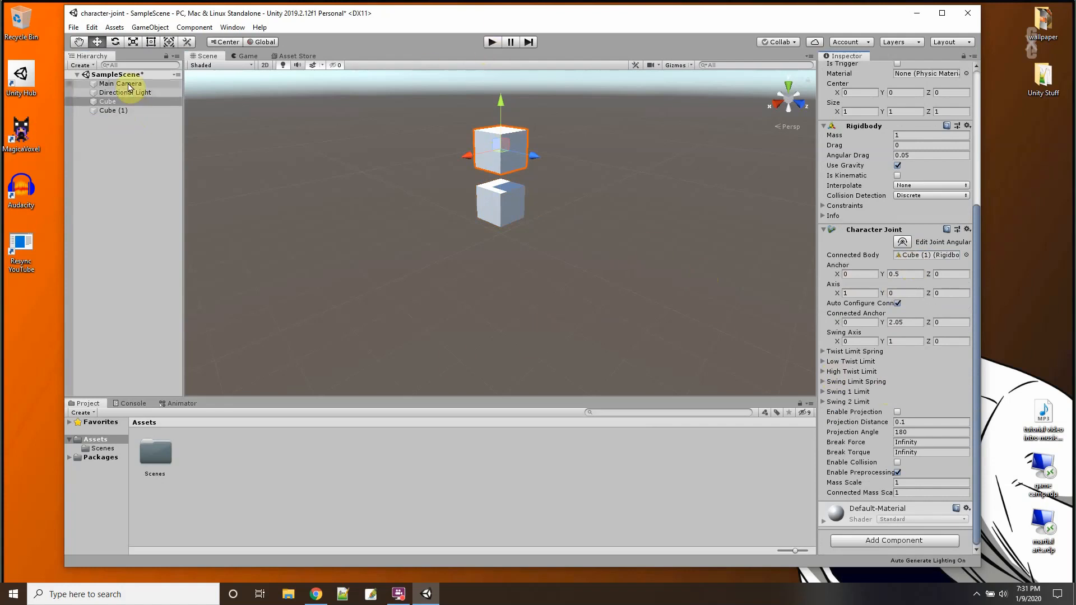
Step: Play, stop and replay the scene to test the joint, then return to the Scene view
left_click(120, 83)
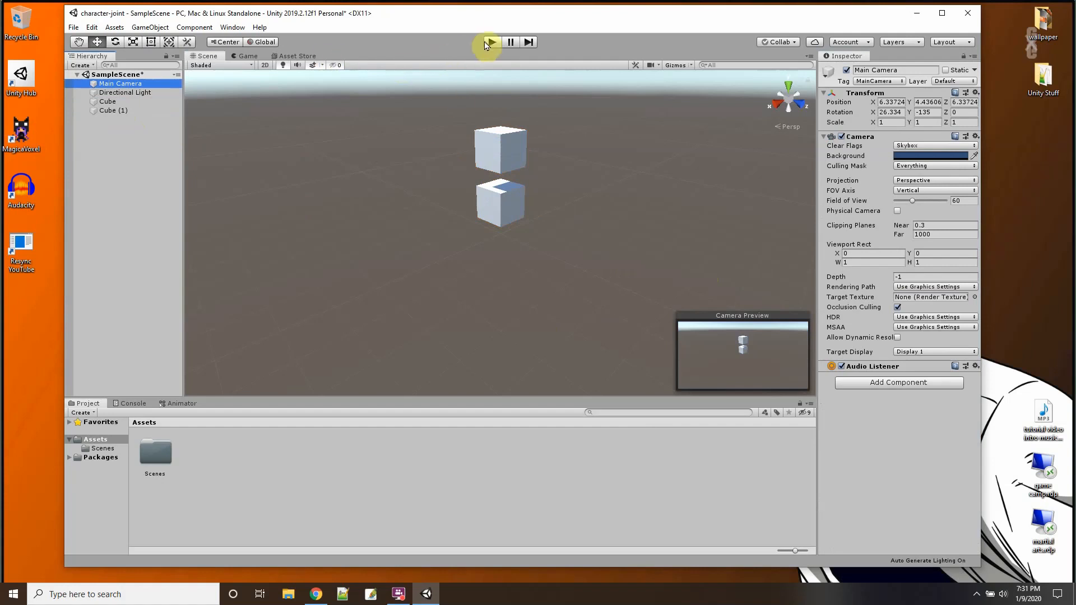
left_click(490, 43)
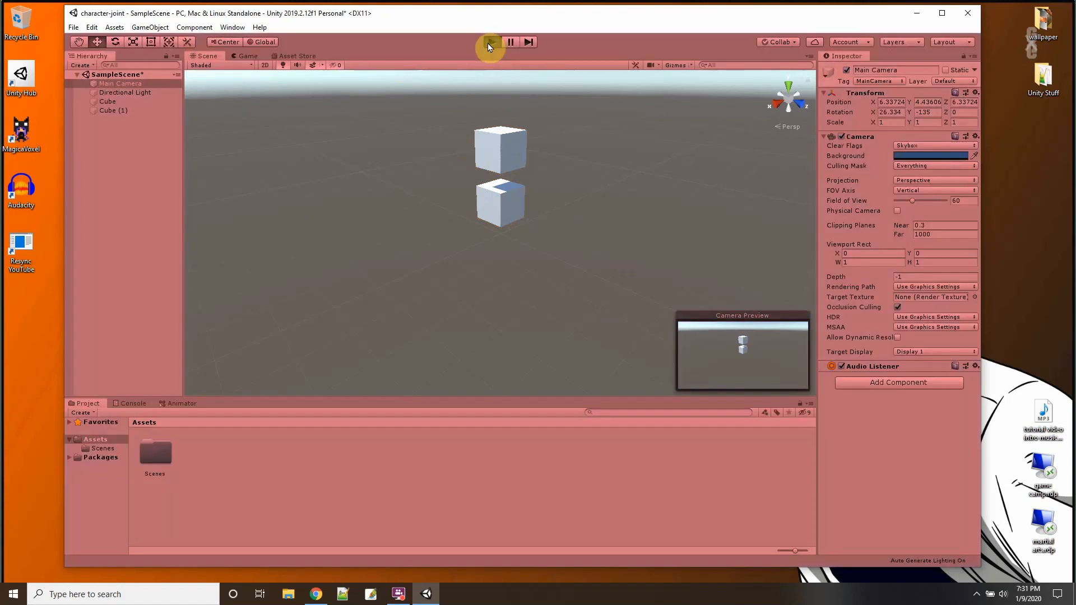
left_click(490, 42)
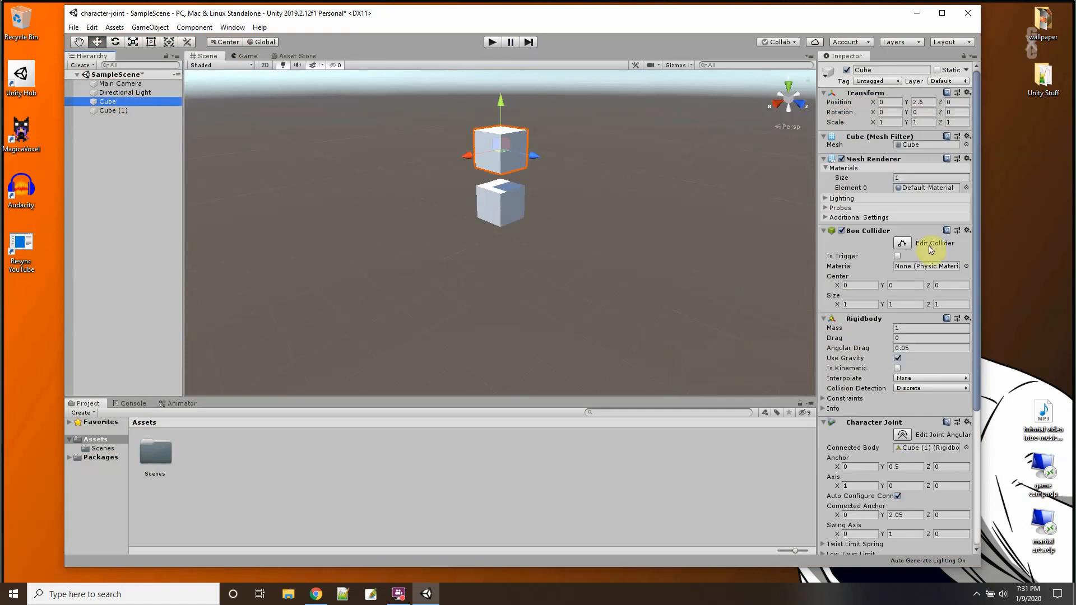
mouse_move(897, 362)
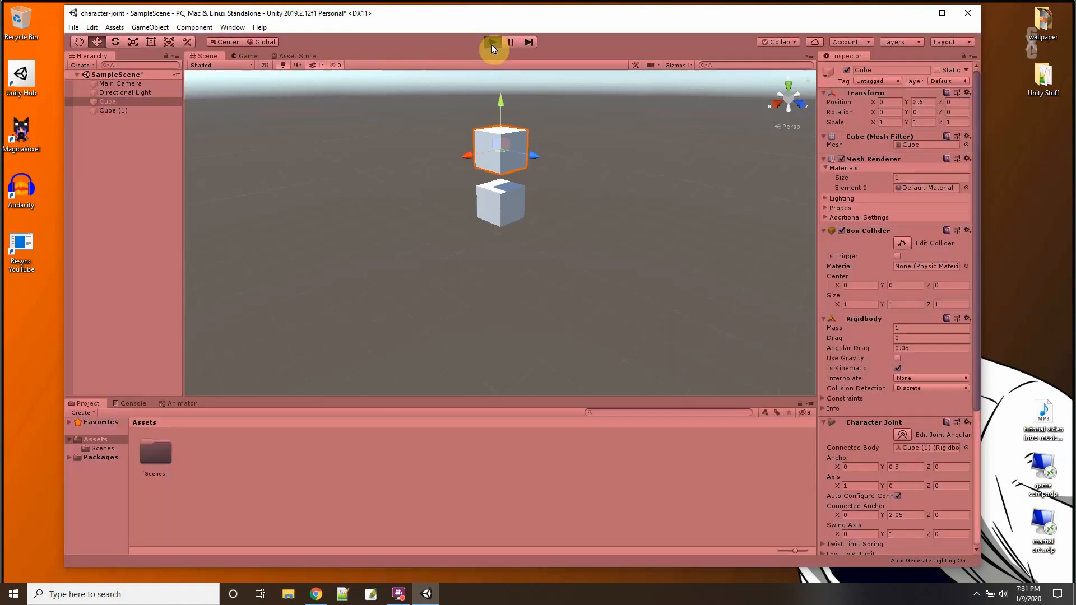
left_click(492, 42)
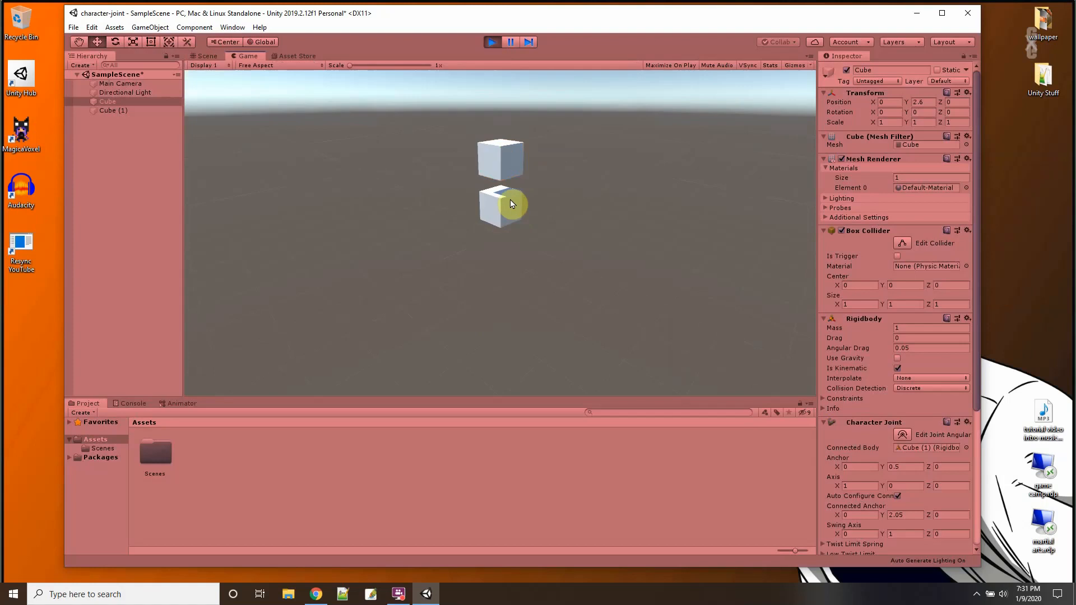
left_click(204, 56)
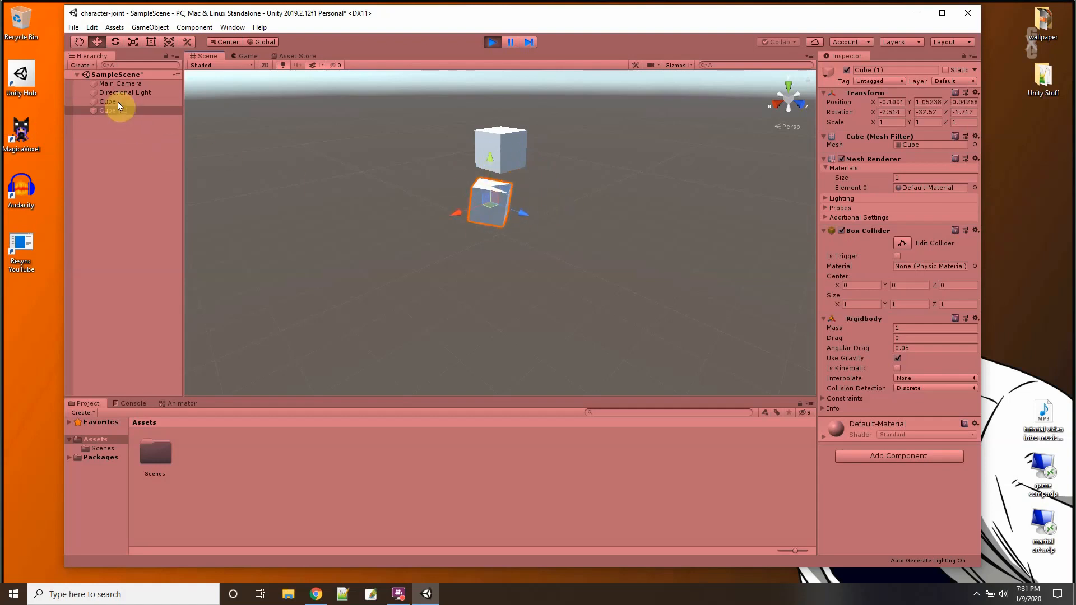
Step: Inspect the upper cube's joint angular limits and toggle Play mode off and on
left_click(108, 101)
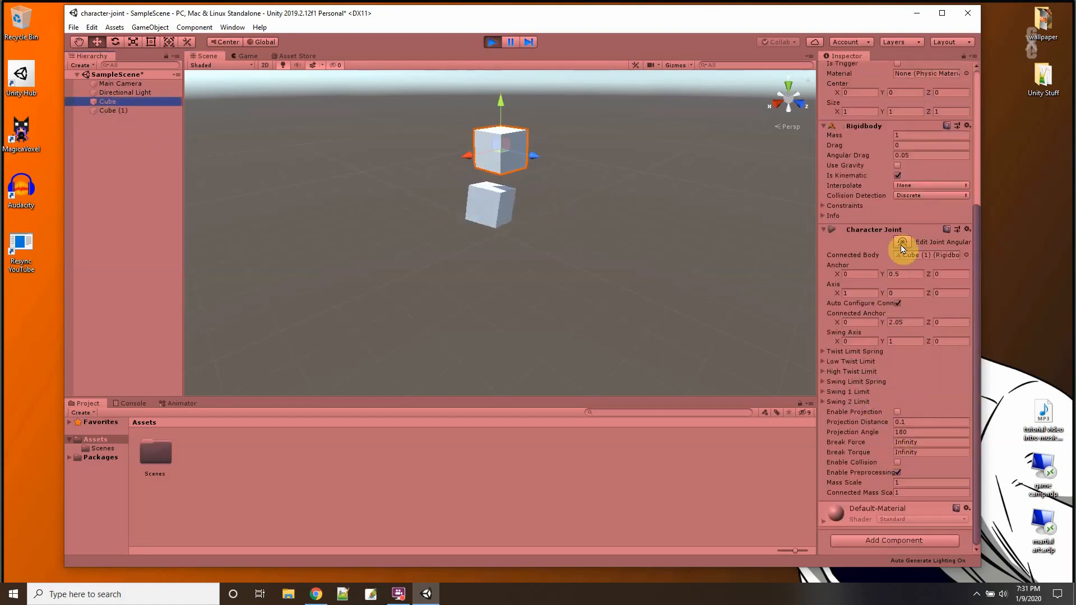
left_click(902, 242)
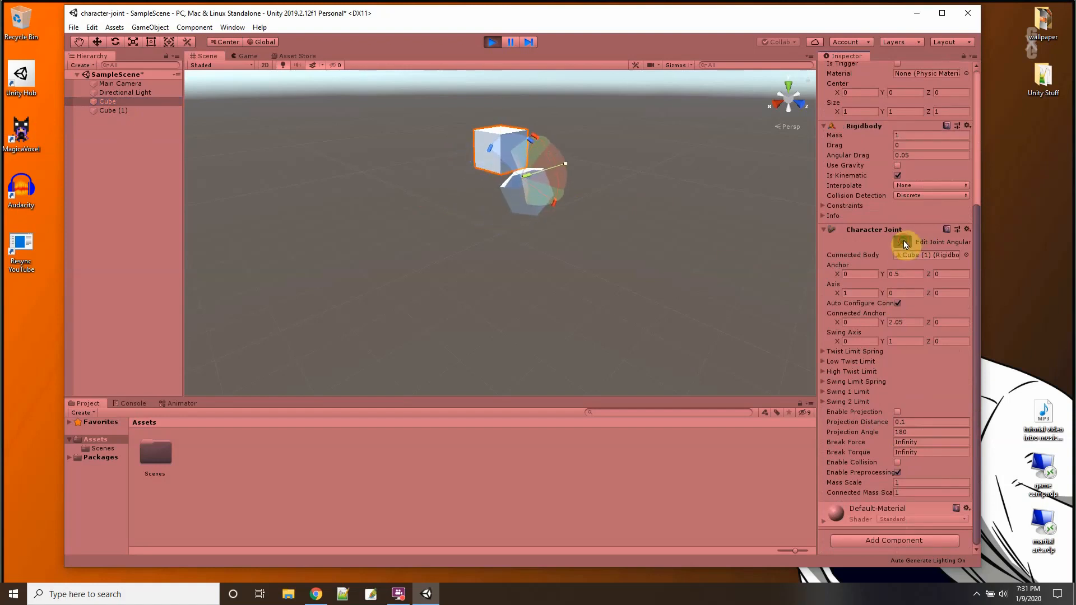
left_click(491, 42)
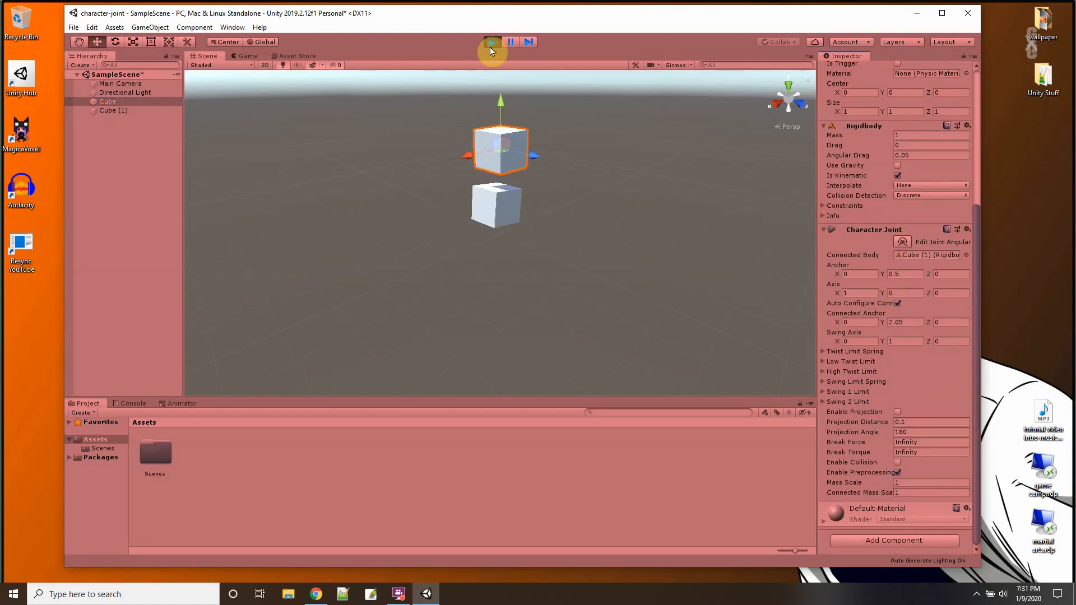
left_click(492, 42)
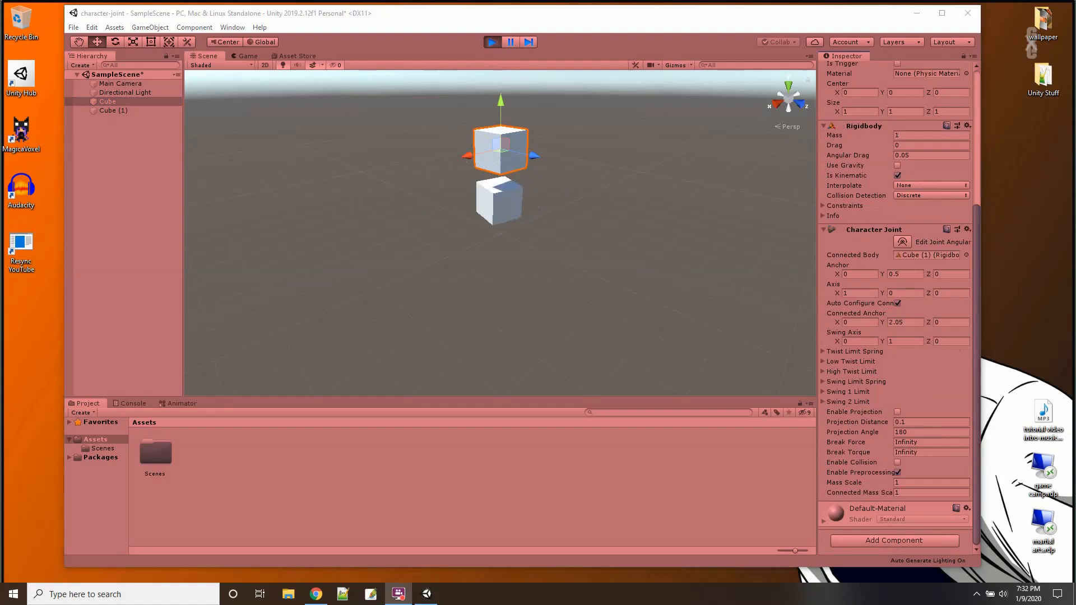
left_click(491, 42)
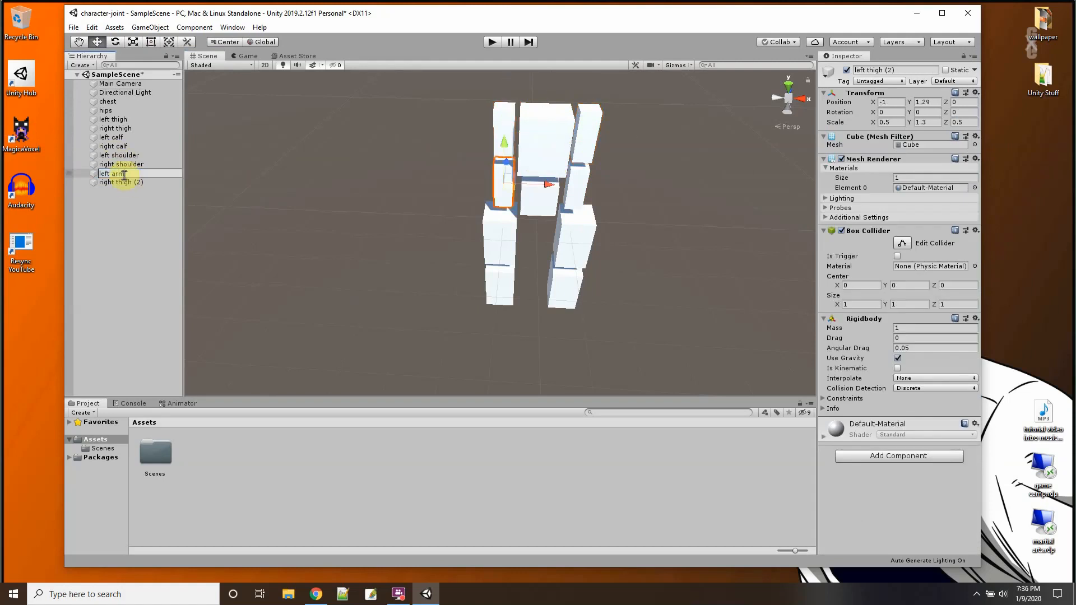
Step: Finish naming the left arm and check the head, hips and left thigh joints
left_click(107, 191)
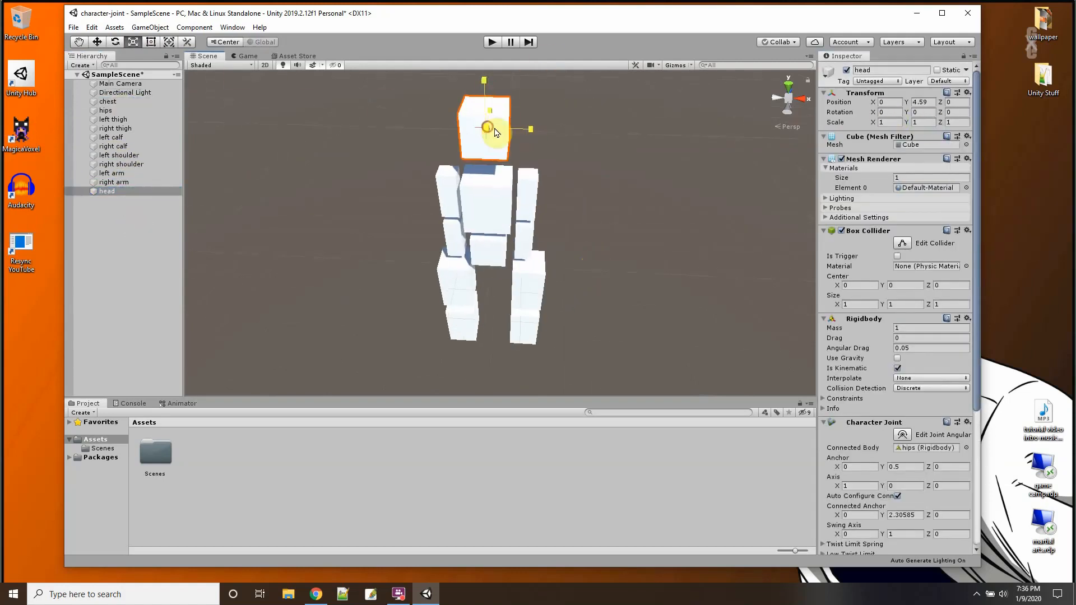
left_click(108, 110)
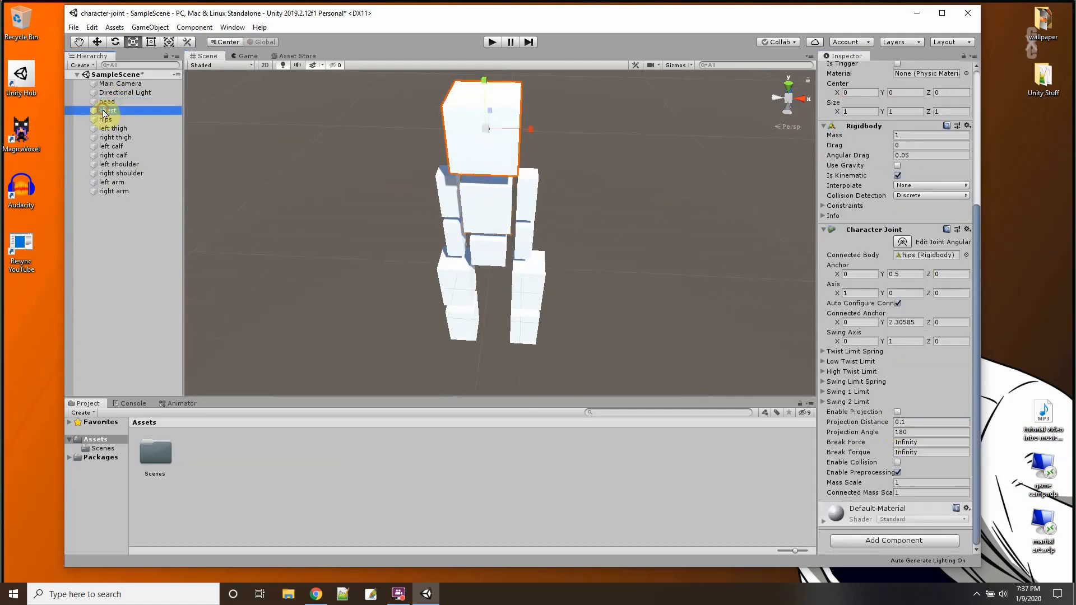
left_click(107, 119)
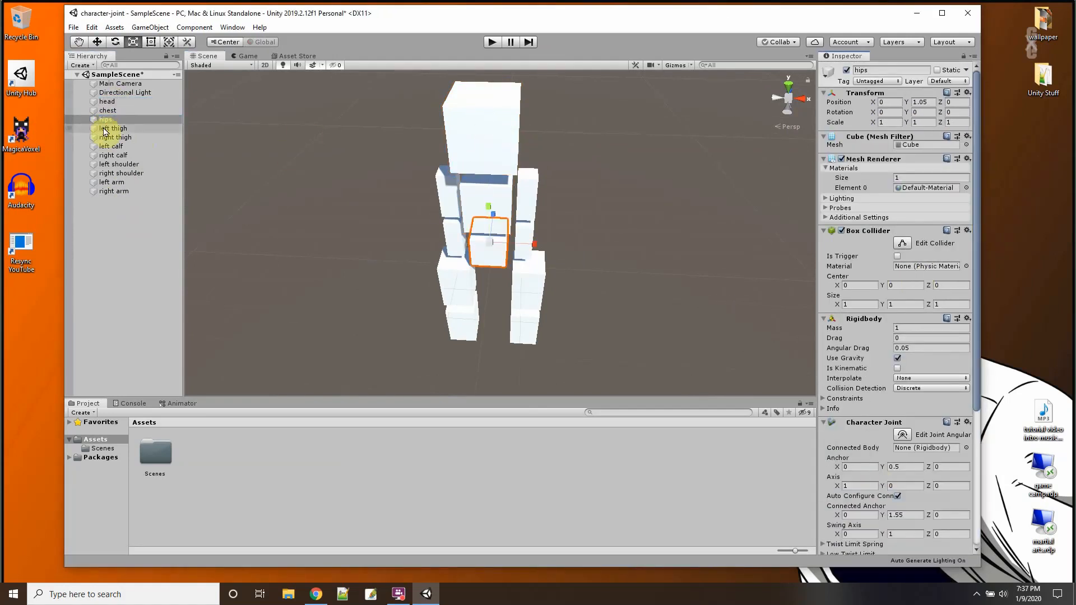
left_click(111, 128)
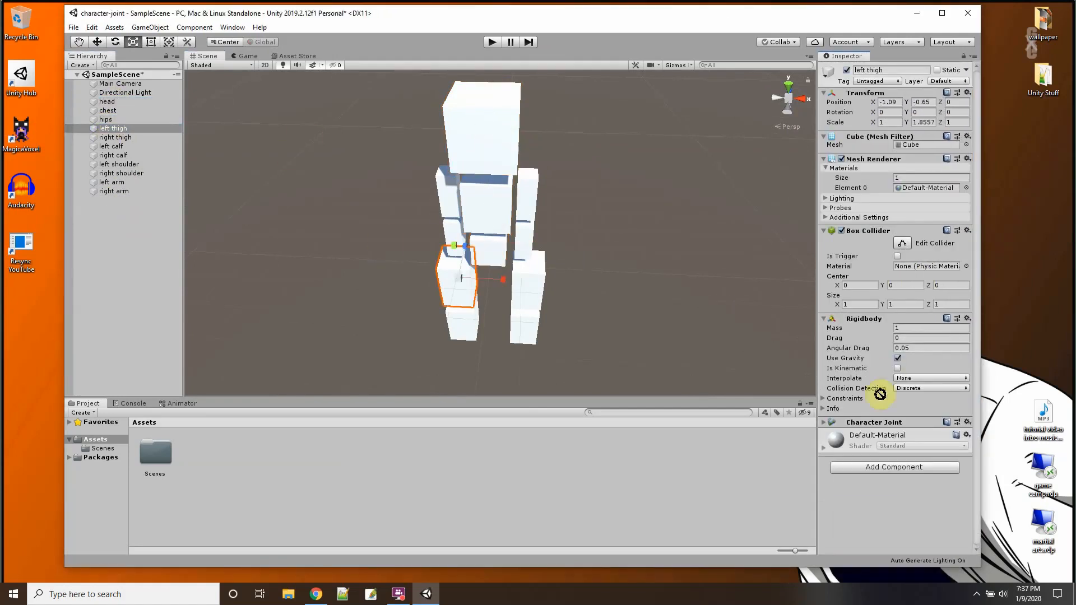
Step: Add a Character Joint to the left calf, then select the remaining body parts and the left arm
left_click(893, 468)
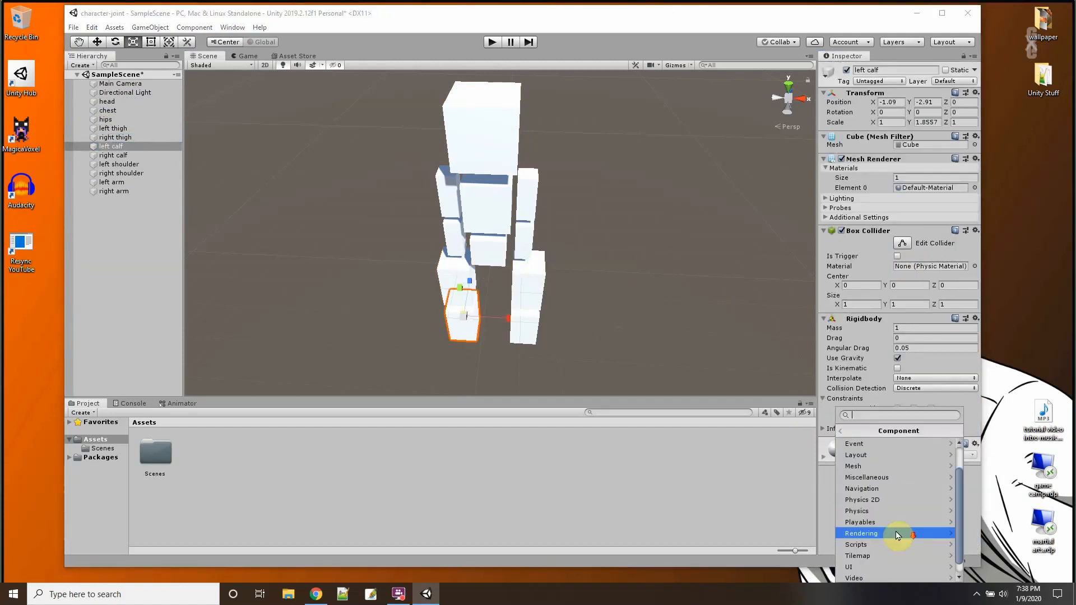
left_click(115, 137)
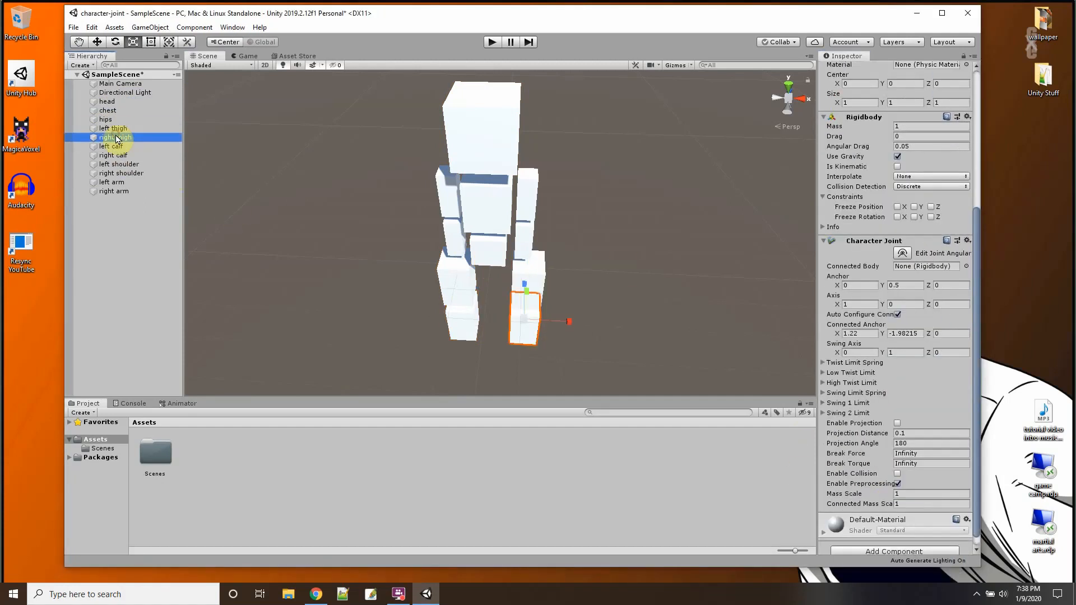
left_click(119, 165)
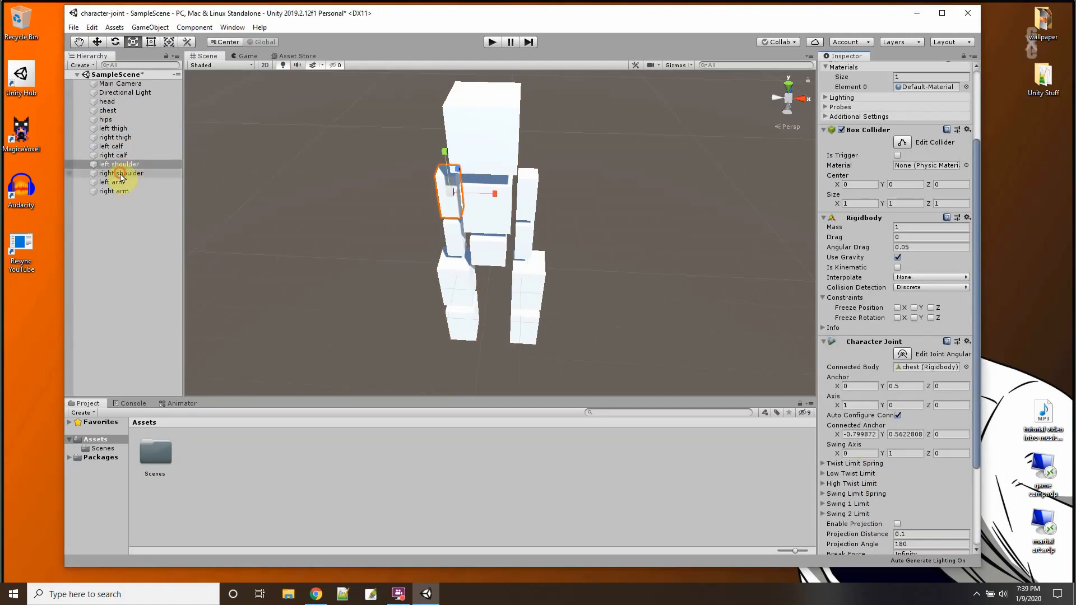
left_click(111, 182)
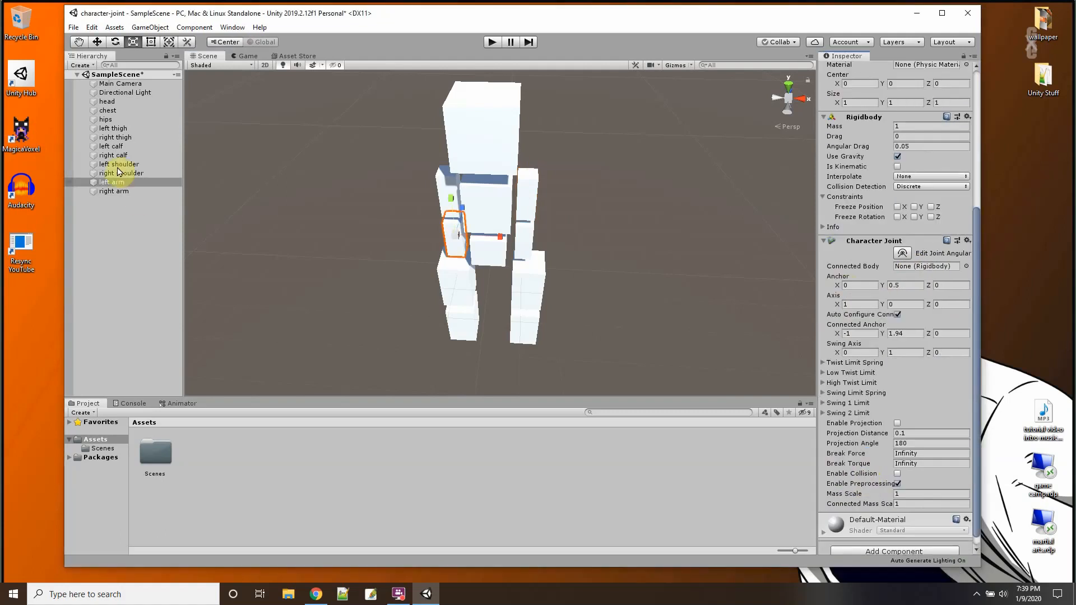
left_click(491, 42)
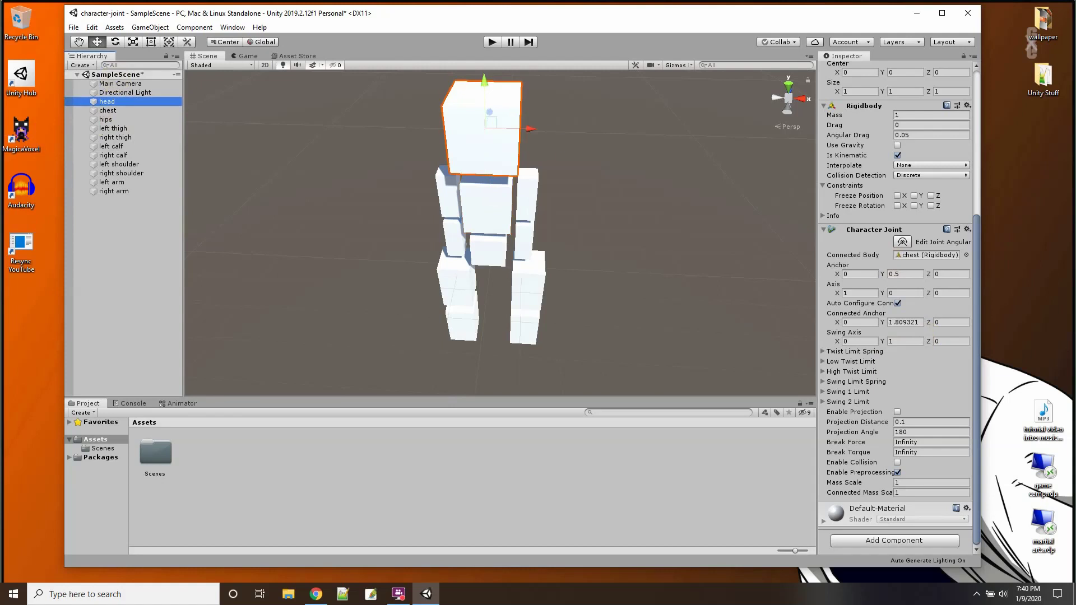
Step: Play the scene to watch the limbs collapse and swing below the head, then stop
left_click(492, 42)
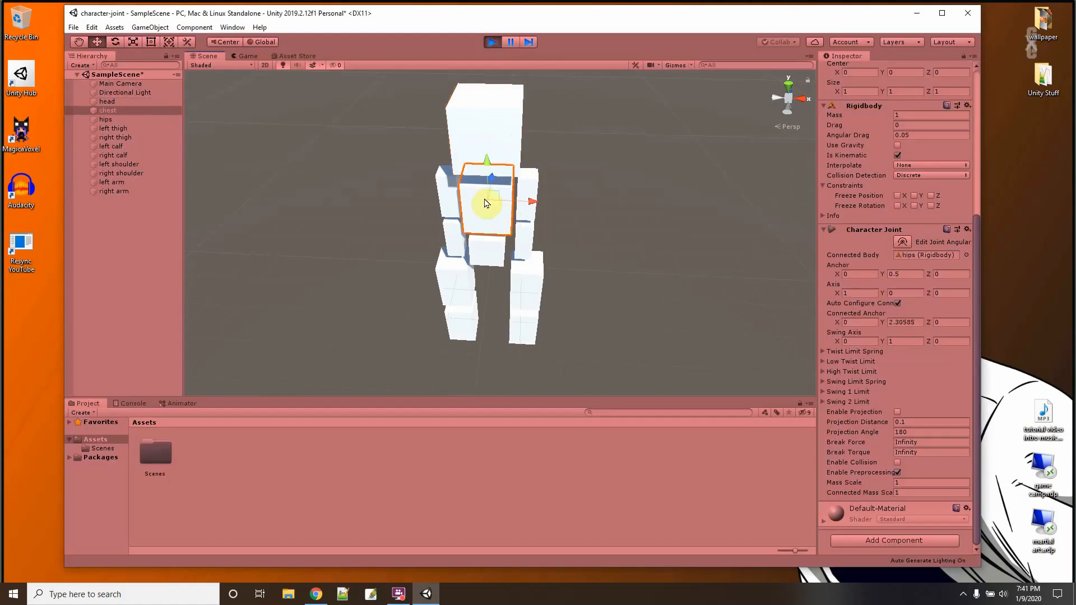
mouse_move(496, 200)
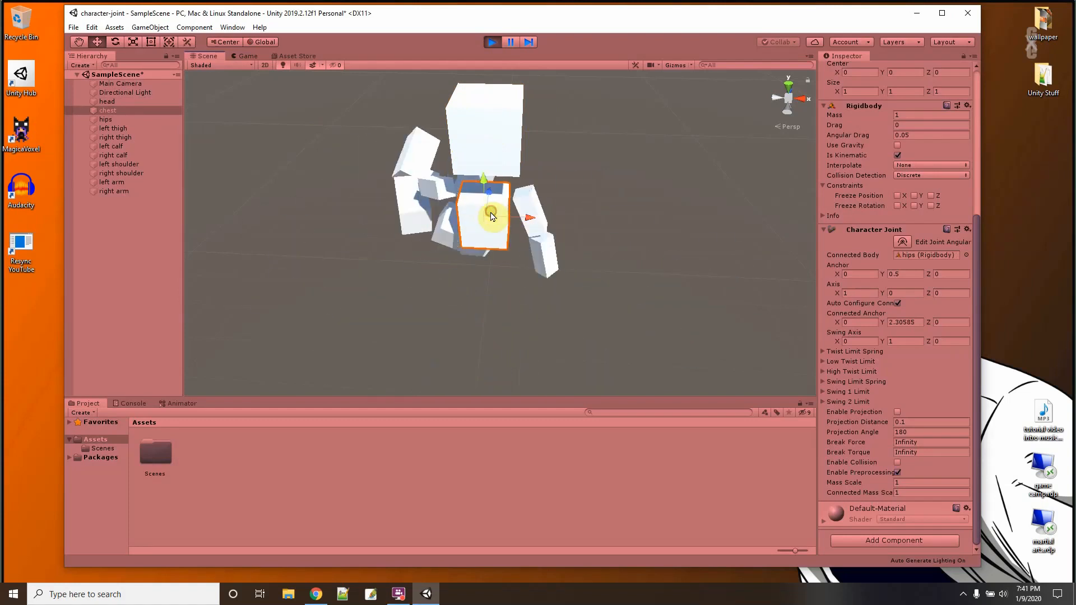
left_click(491, 42)
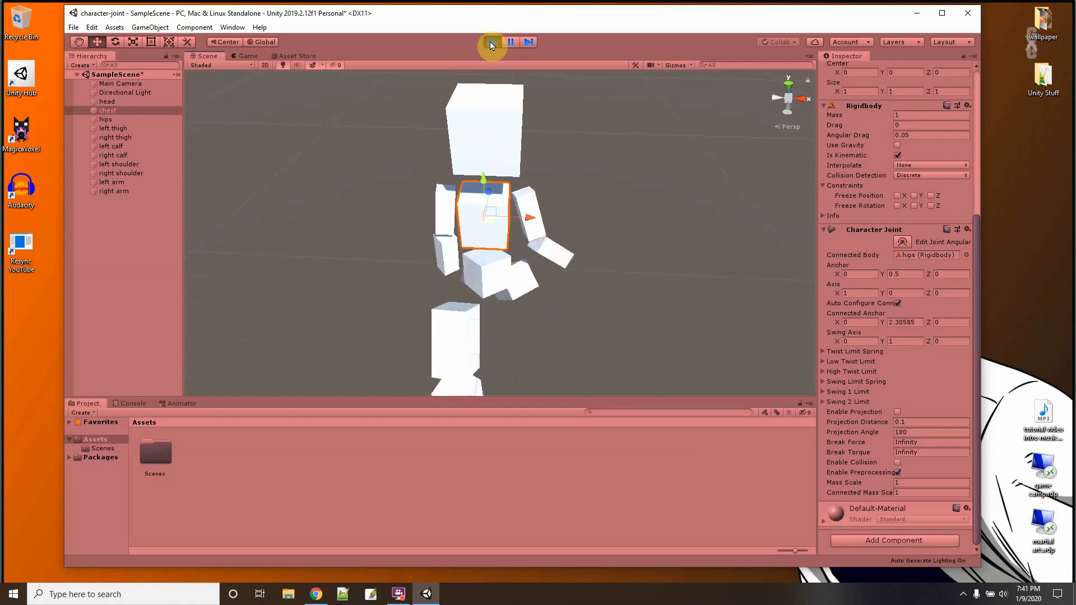